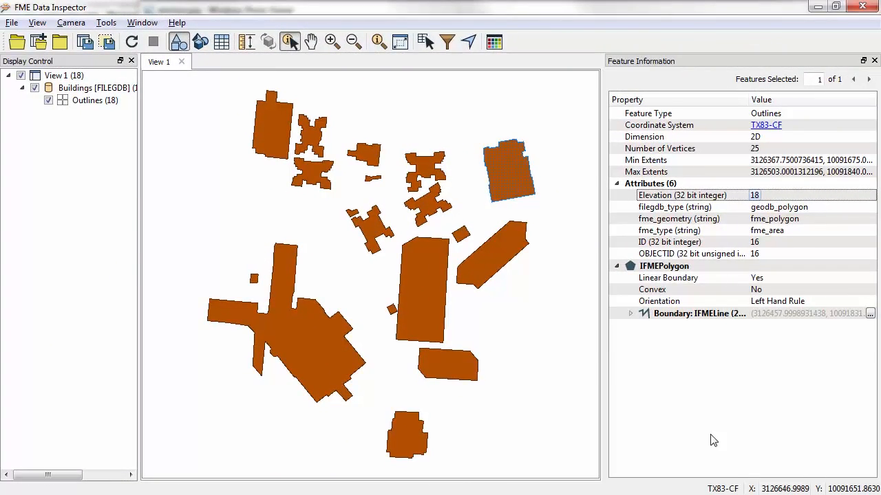
# Step: Select building polygons to compare their Elevation attribute values in Feature Information
pyautogui.click(492, 264)
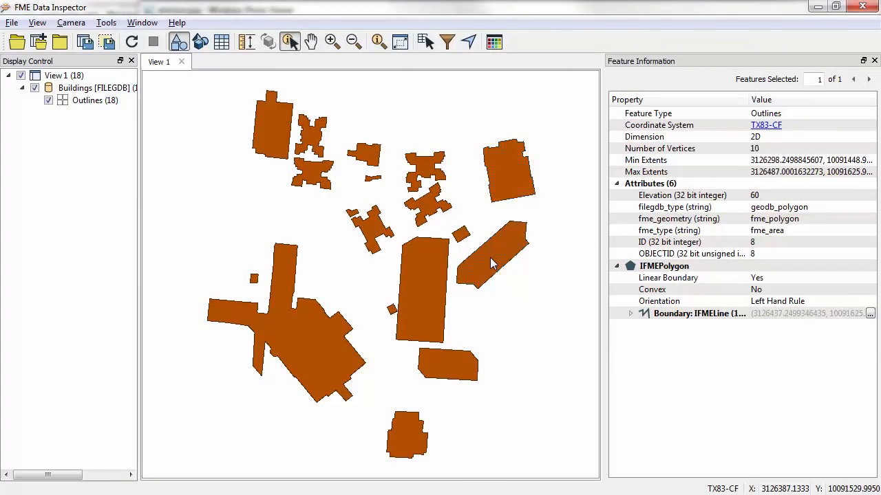
pyautogui.click(492, 264)
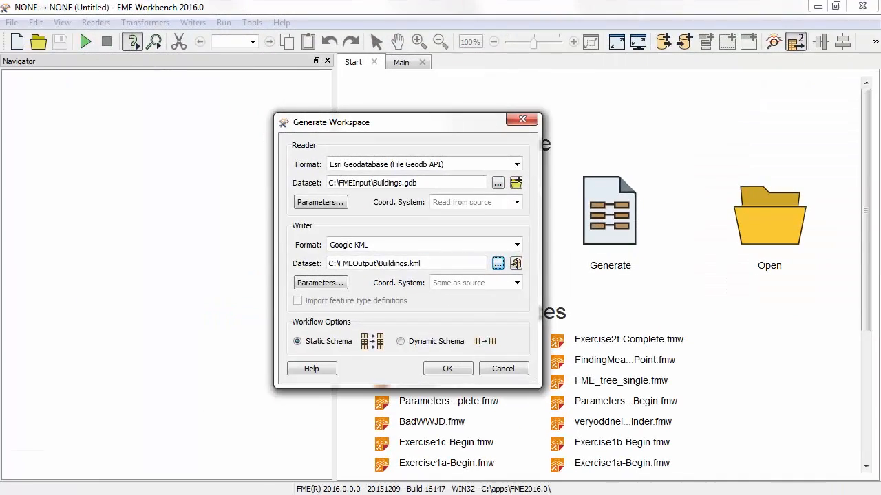
# Step: Confirm generating the Buildings.gdb-to-Buildings.kml workspace with Outlines linked to Outlines
pyautogui.click(448, 369)
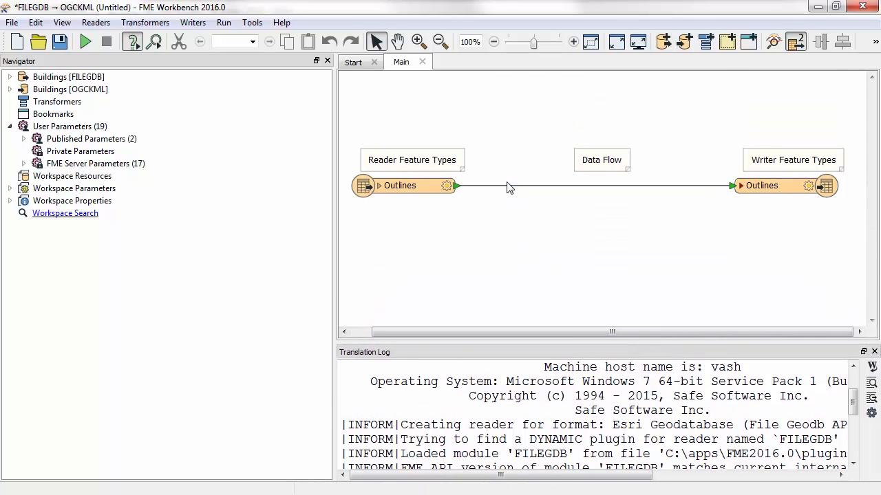
# Step: Insert a 3DForcer on the Outlines connection, taking elevation from the Elevation attribute
pyautogui.write('3df')
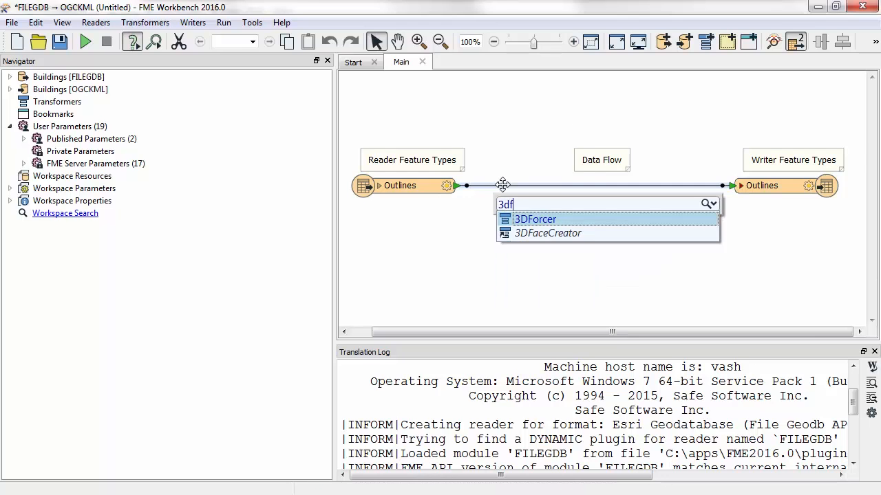
pyautogui.click(535, 219)
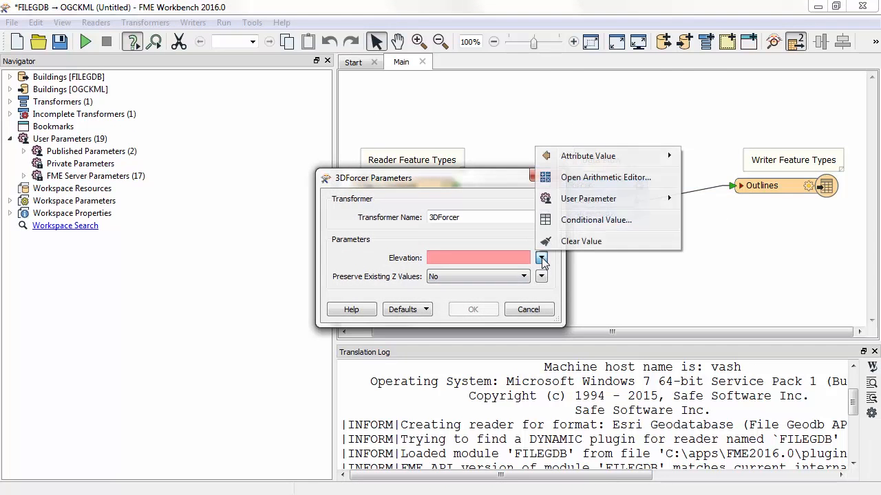
pyautogui.moveTo(702, 155)
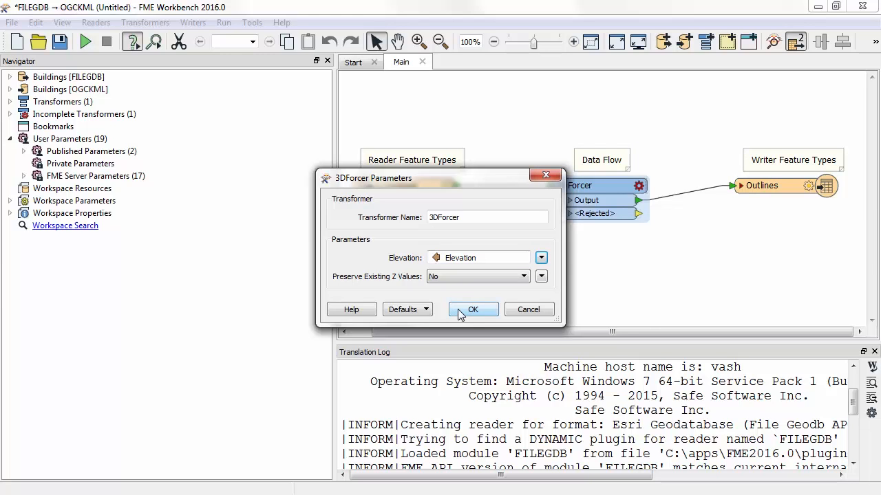
pyautogui.click(474, 308)
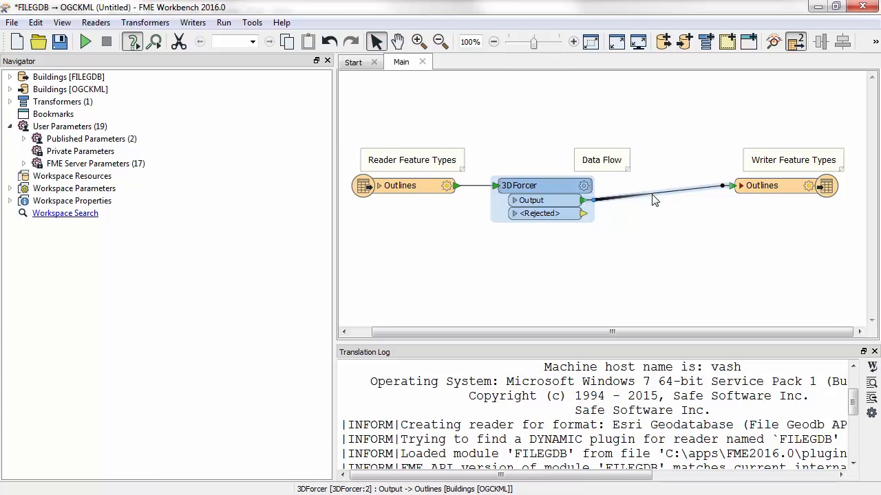
# Step: Insert a KMLPropertySetter after 3DForcer with Extrude and Follow Terrain set to Yes
pyautogui.write('kml')
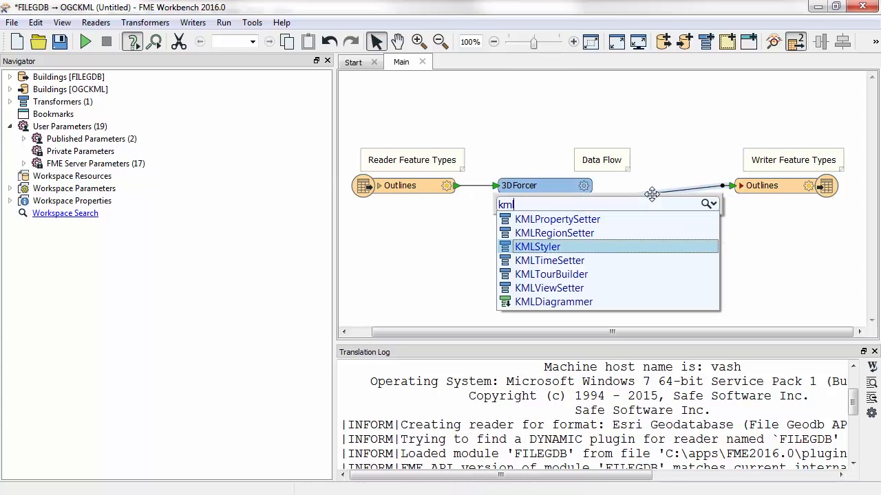
pyautogui.click(557, 219)
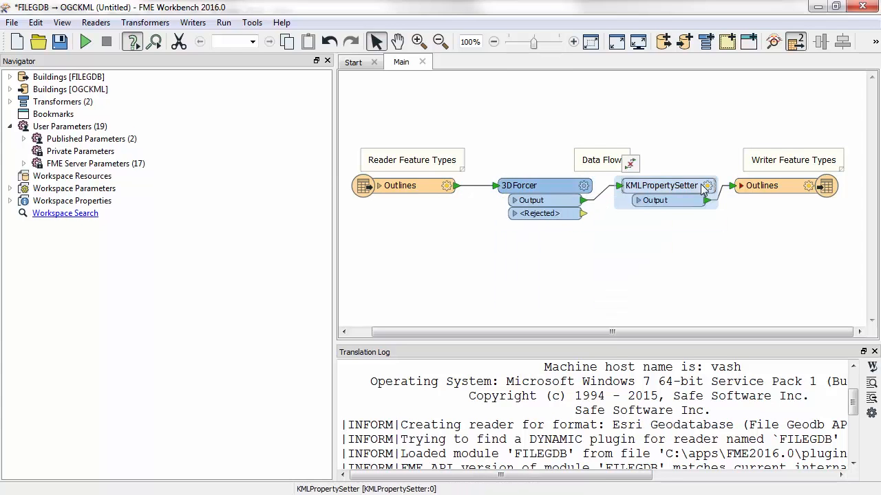
pyautogui.doubleClick(660, 184)
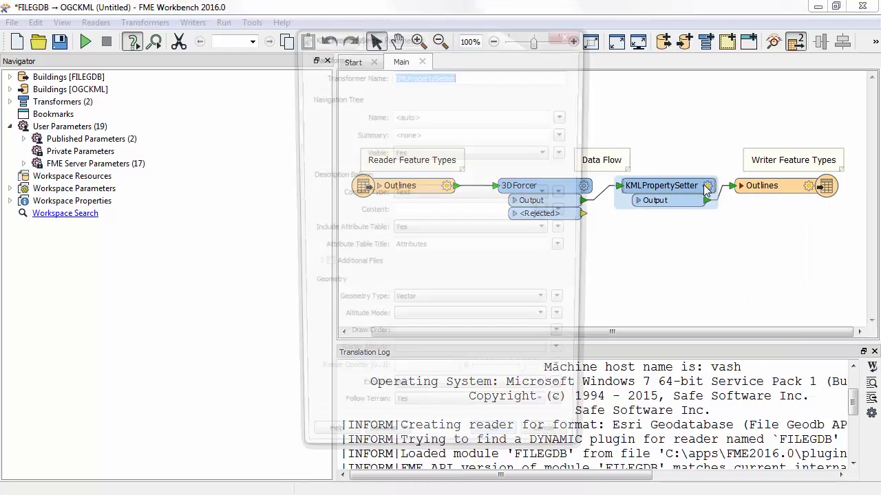
pyautogui.click(548, 324)
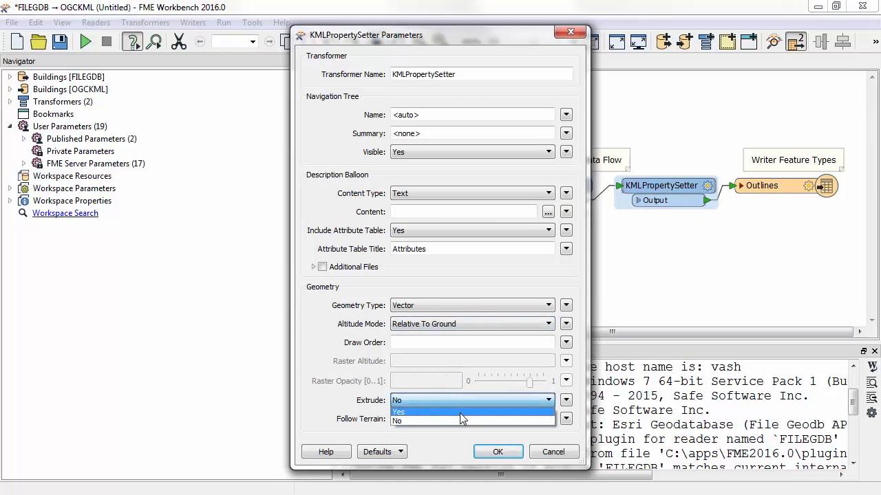
pyautogui.click(398, 412)
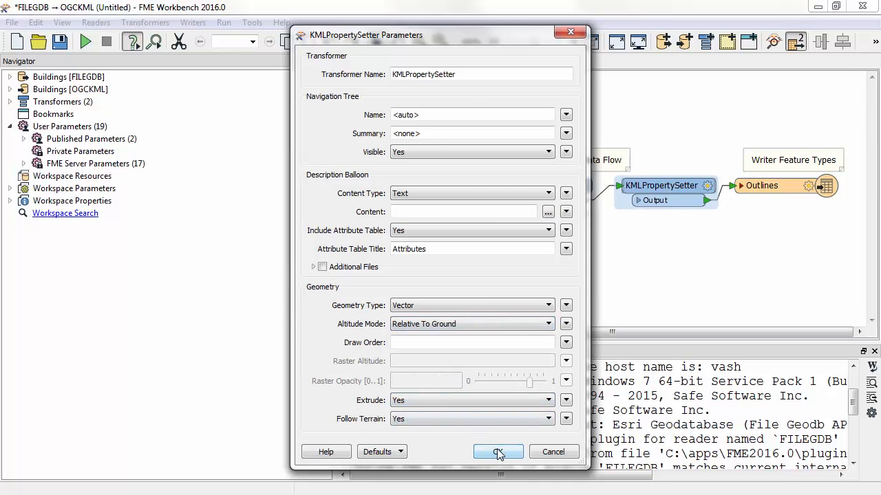
pyautogui.click(498, 451)
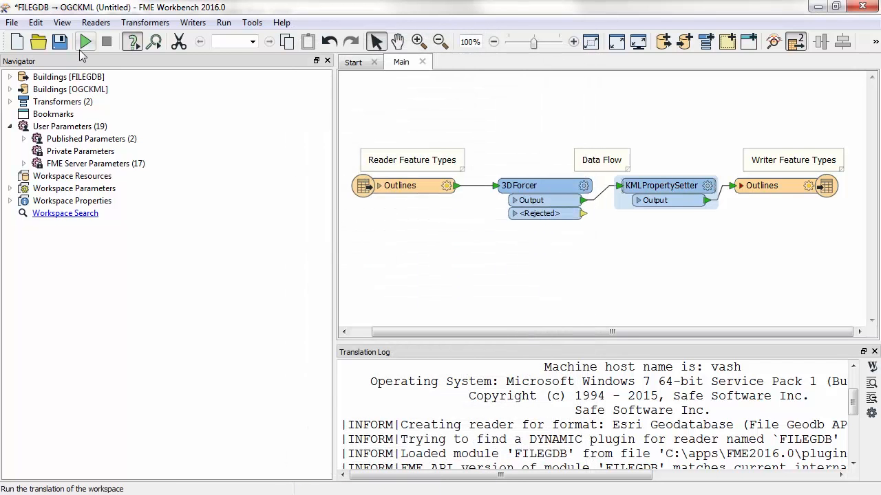
# Step: Run the workspace translation to Google KML
pyautogui.click(85, 42)
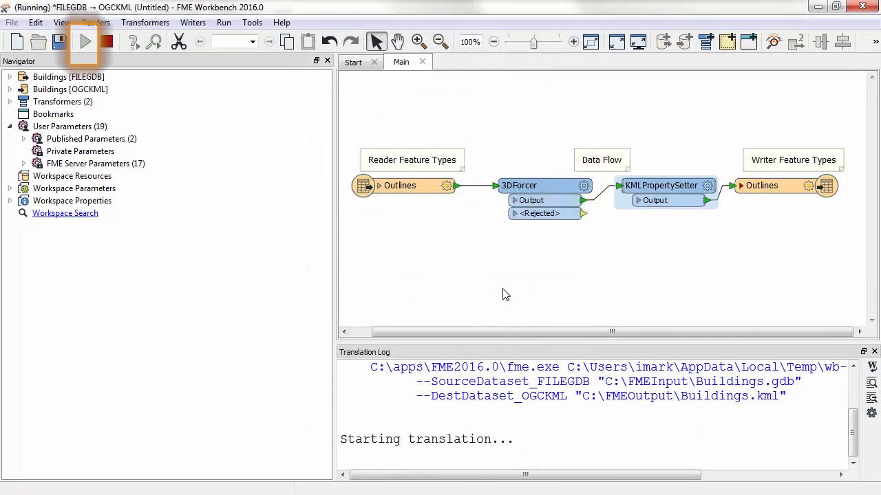